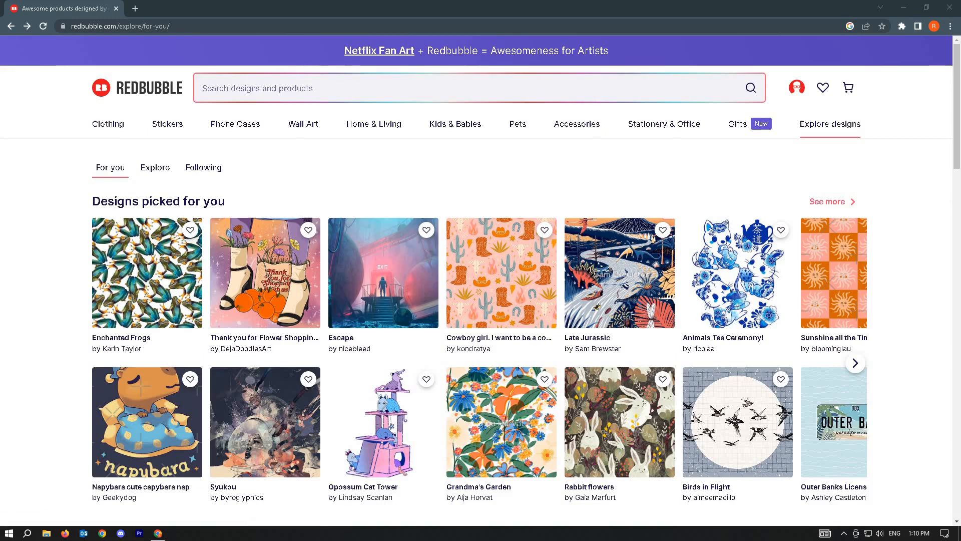
pyautogui.moveTo(624, 141)
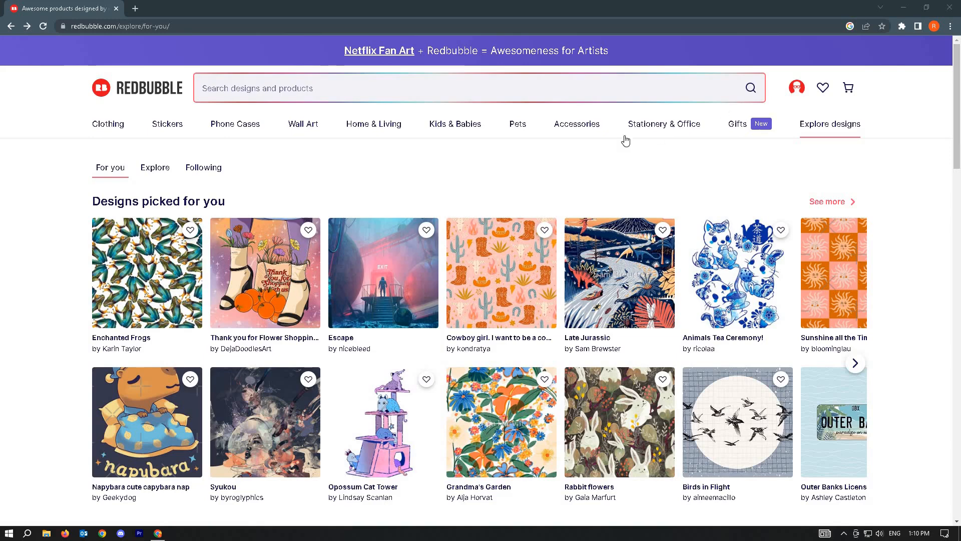
pyautogui.moveTo(609, 179)
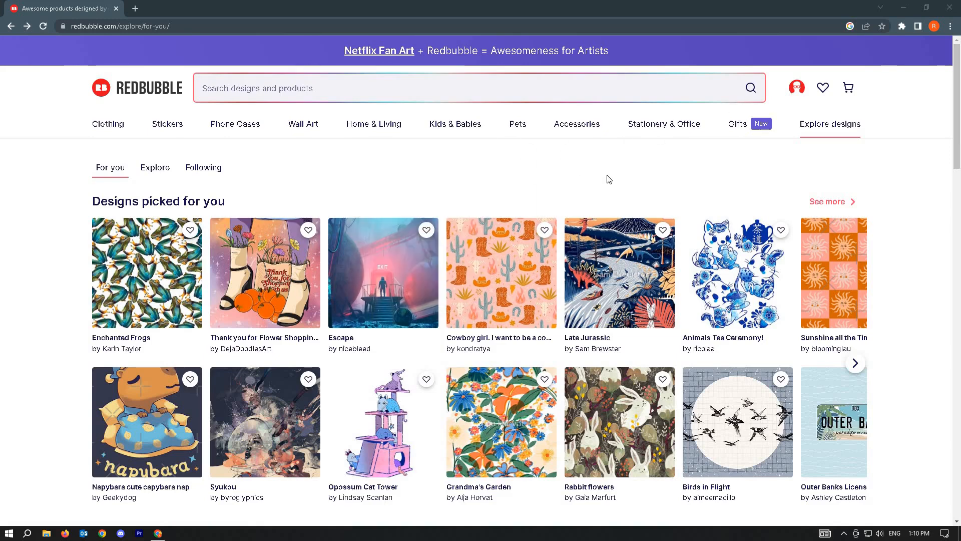
pyautogui.moveTo(689, 150)
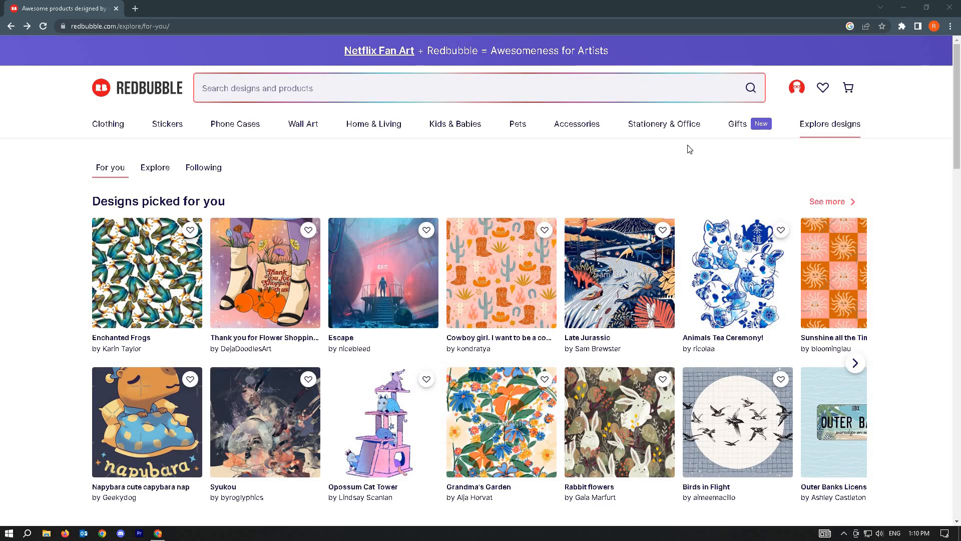
pyautogui.moveTo(796, 87)
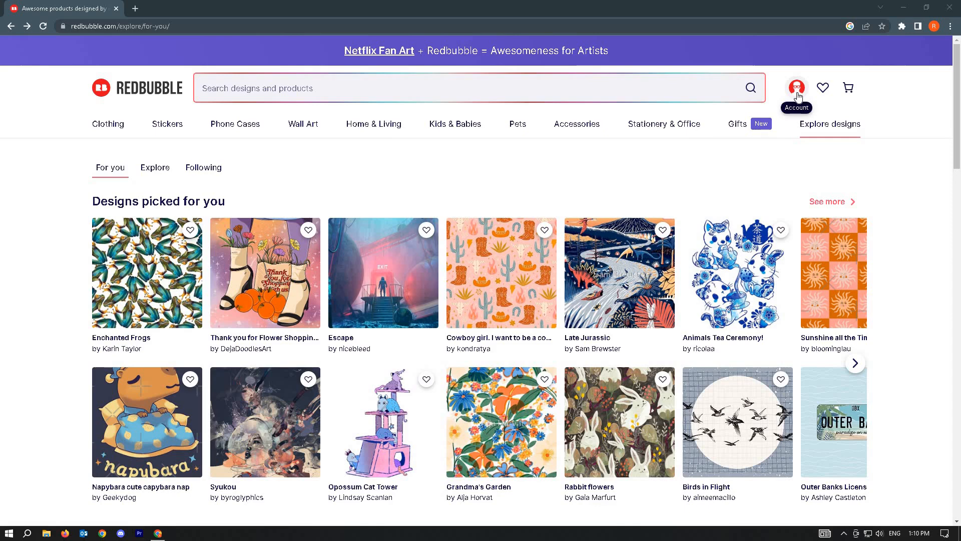
# Reach Account Settings from the avatar menu, showing the Edit Profile section.
pyautogui.click(796, 87)
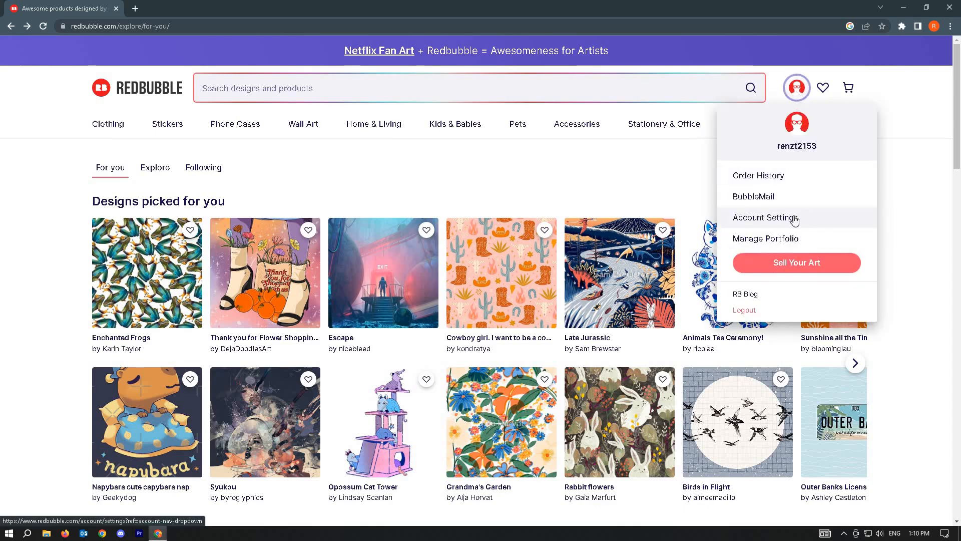
pyautogui.click(765, 218)
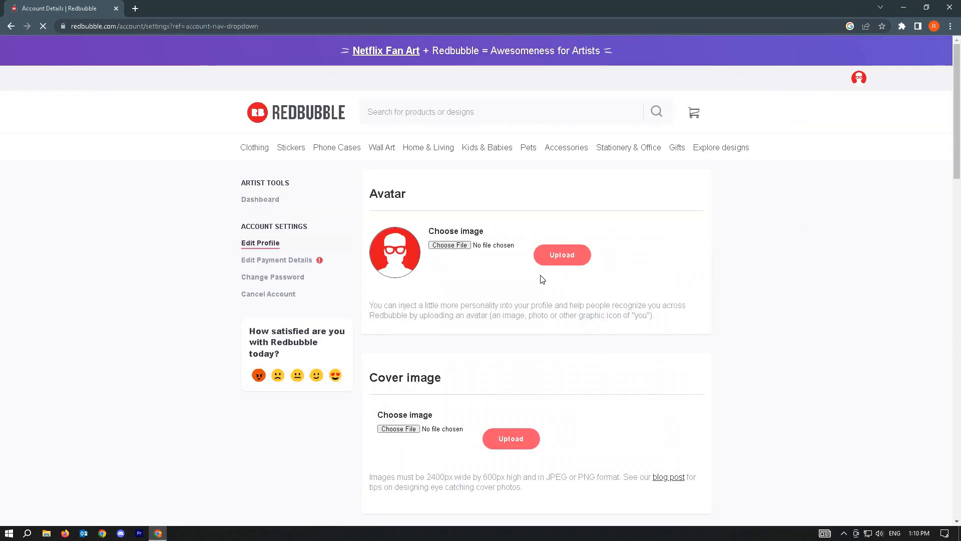
pyautogui.click(276, 260)
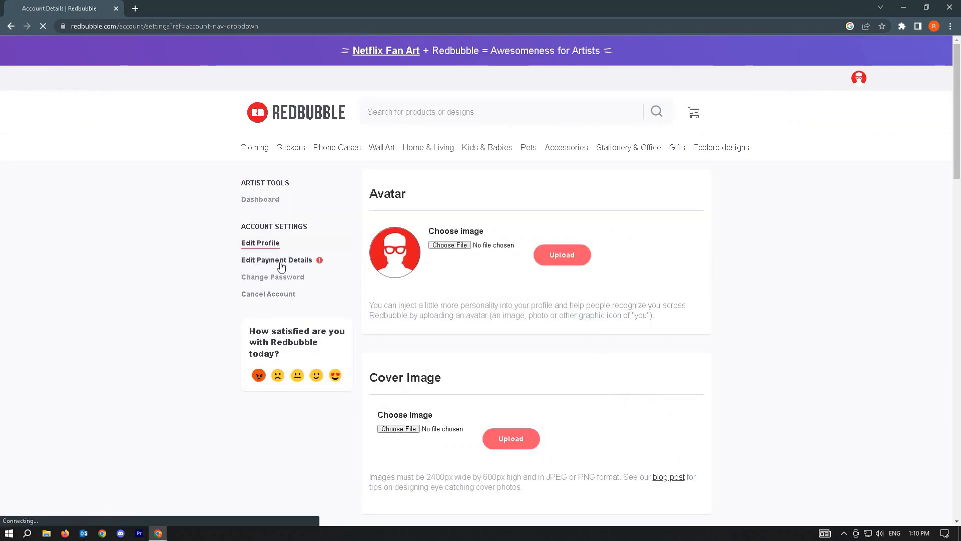
# Show Edit Payment Details with the empty Residential Address fields (street, ZIP) in view.
pyautogui.click(276, 259)
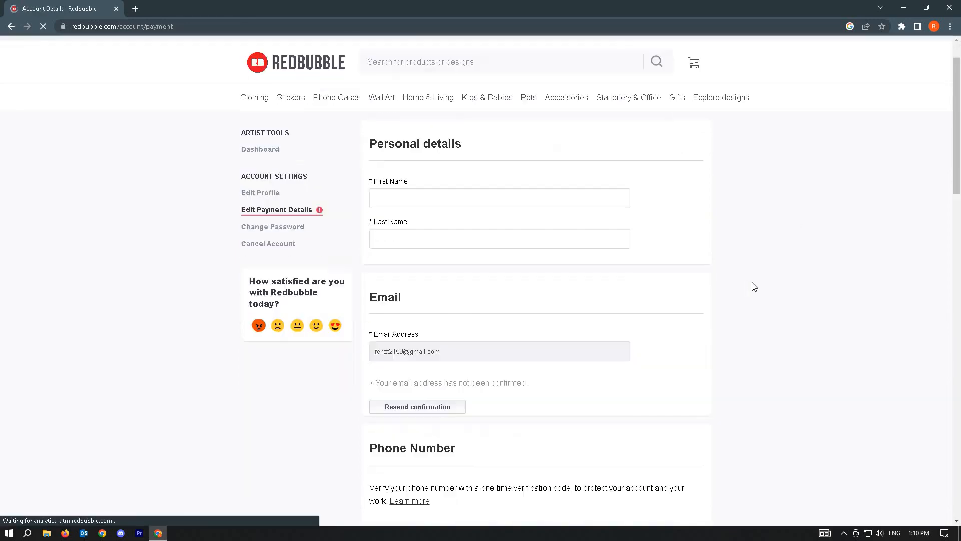
pyautogui.scroll(-3)
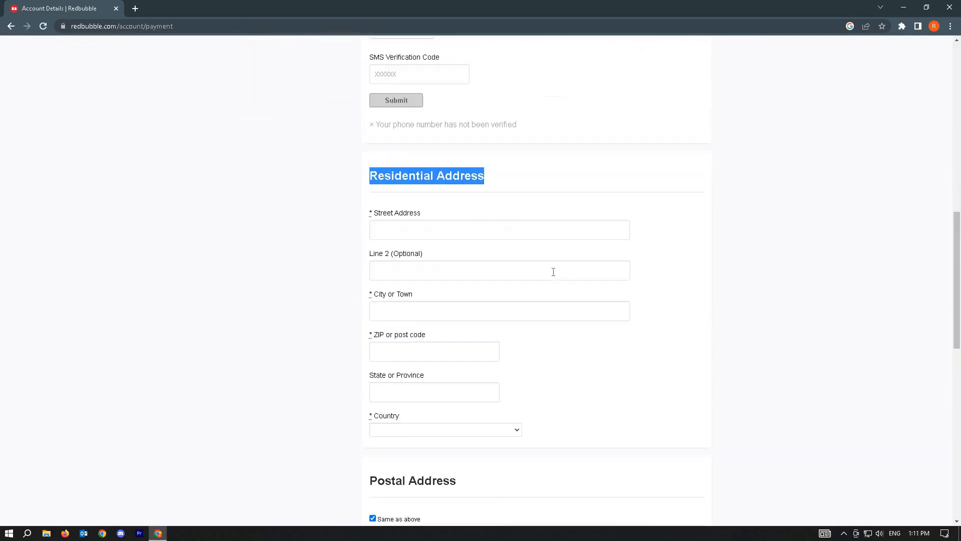
pyautogui.click(499, 229)
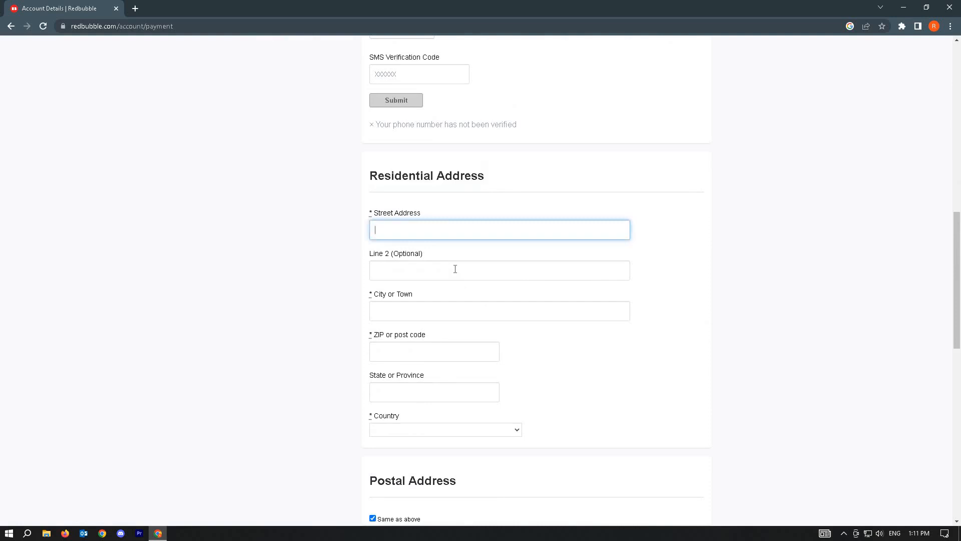
pyautogui.click(499, 310)
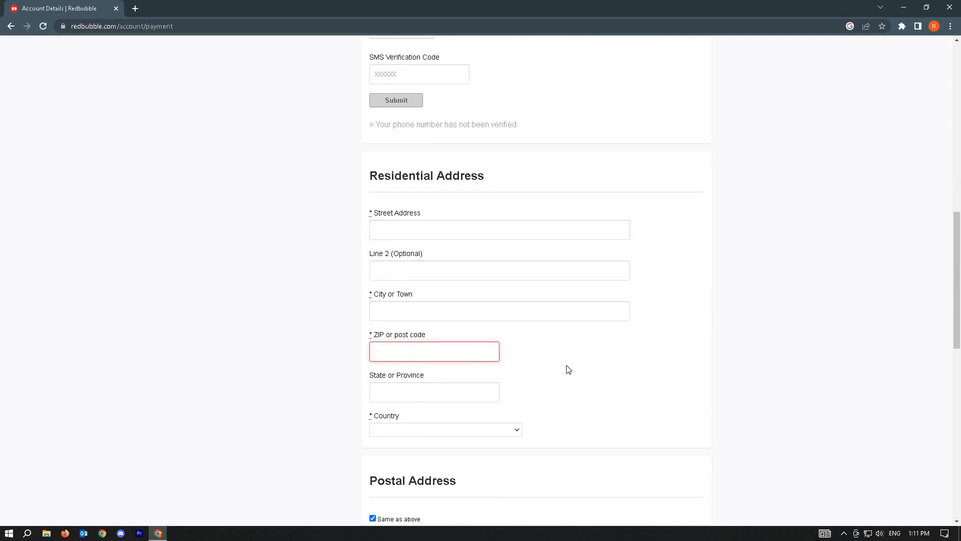
pyautogui.scroll(-3)
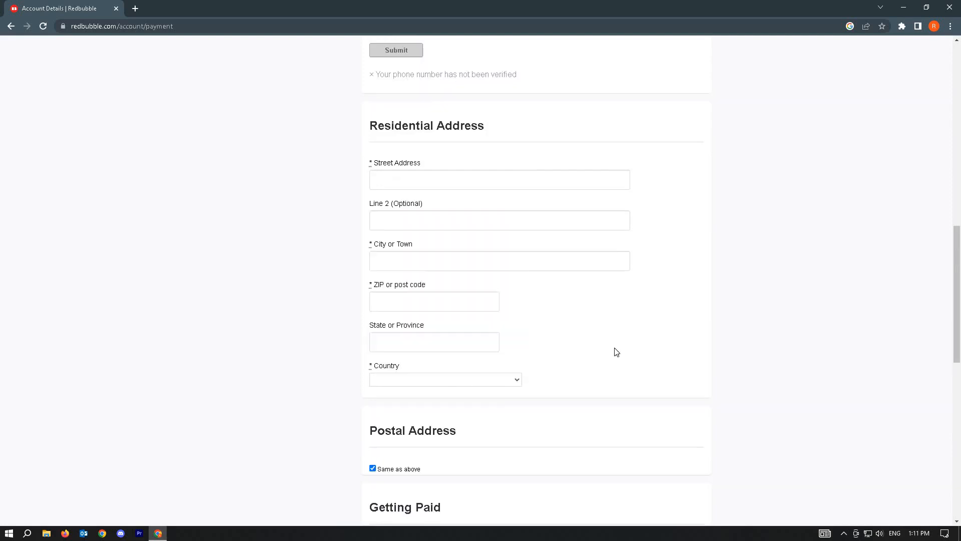